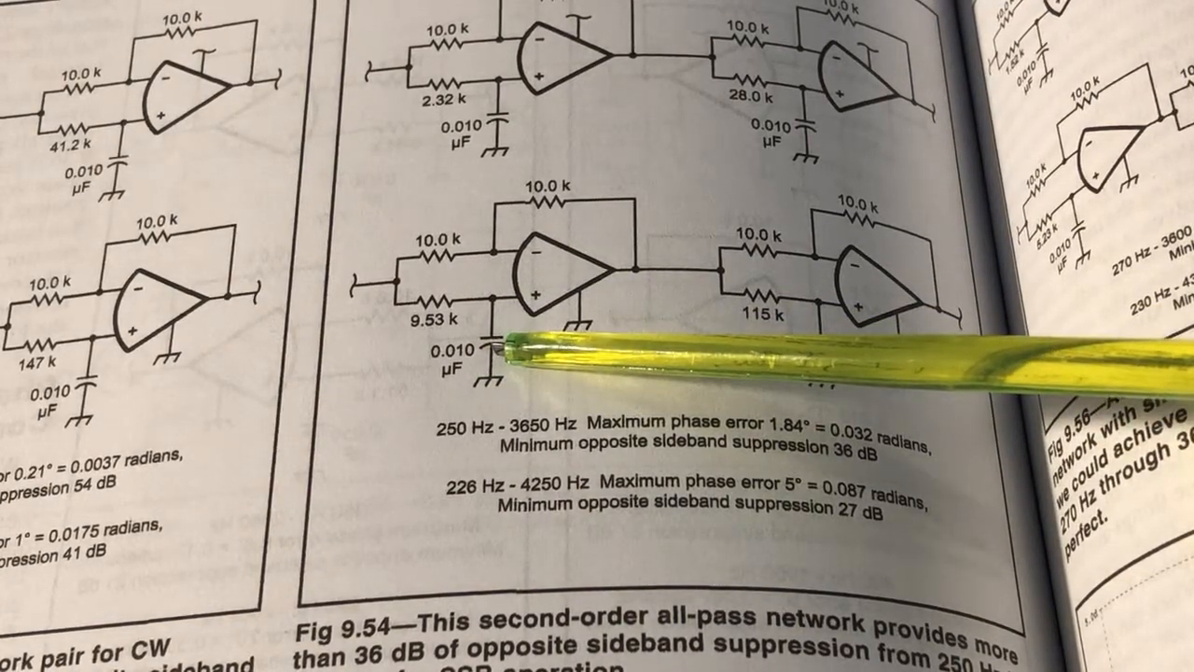
mouse_move(560, 94)
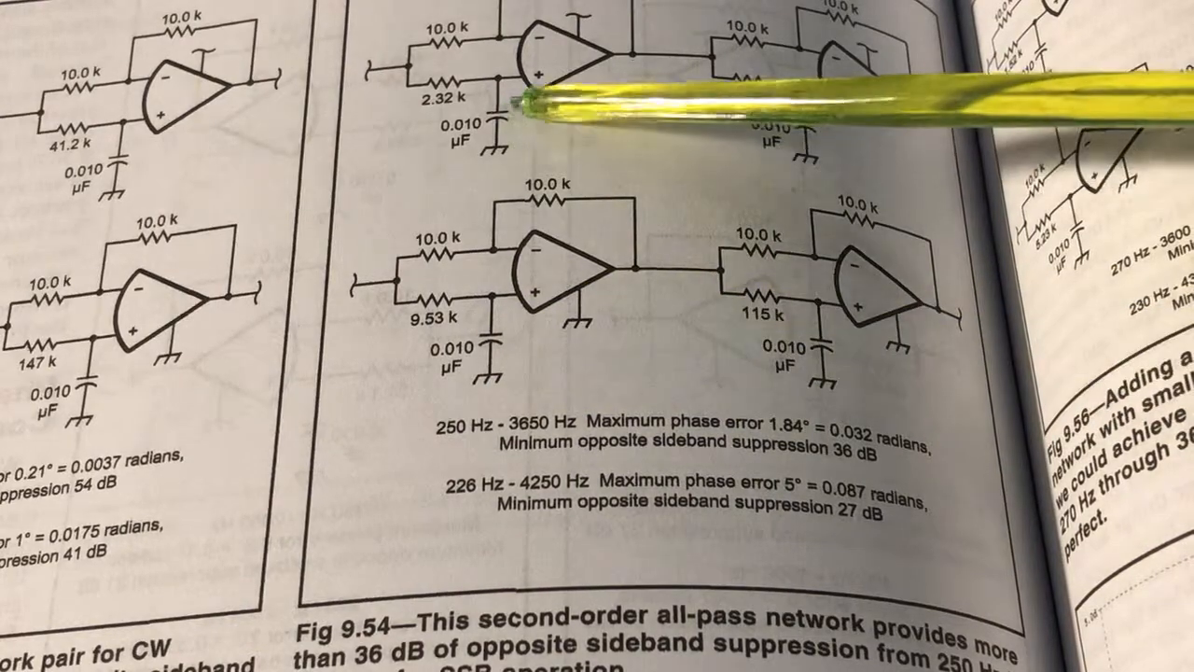